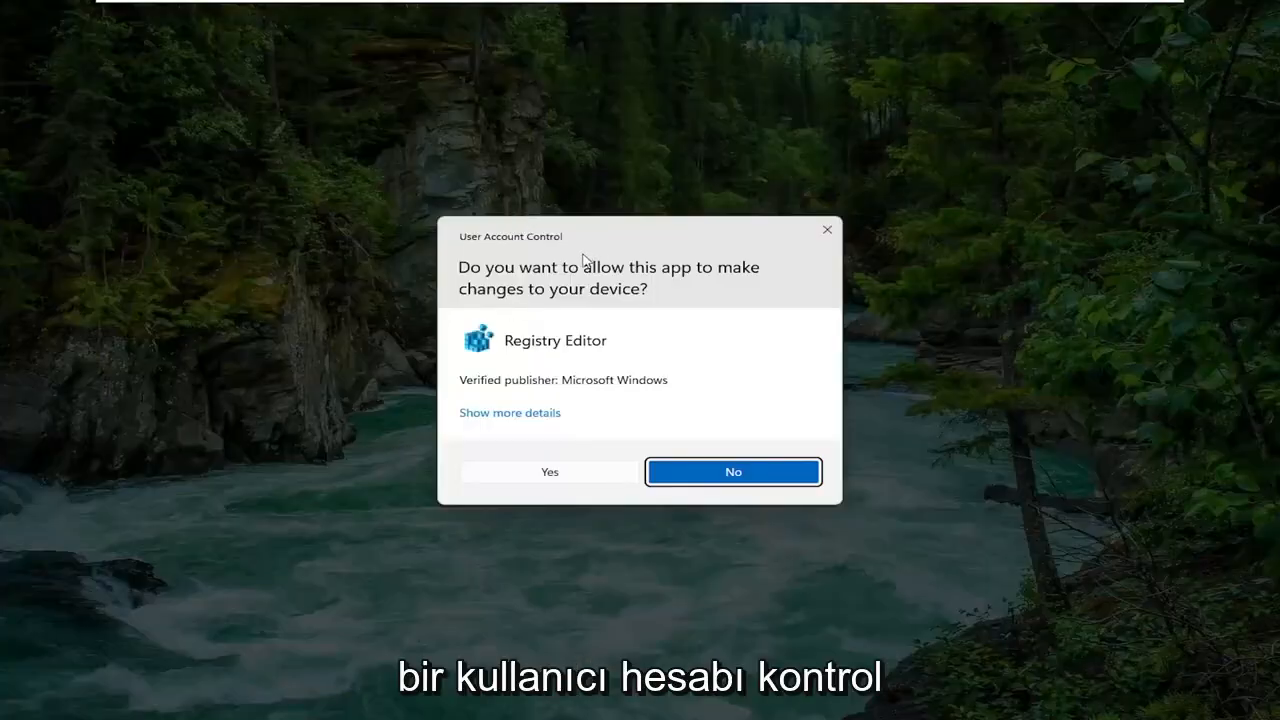
- Approve the User Account Control prompt so Registry Editor launches
left_click(548, 472)
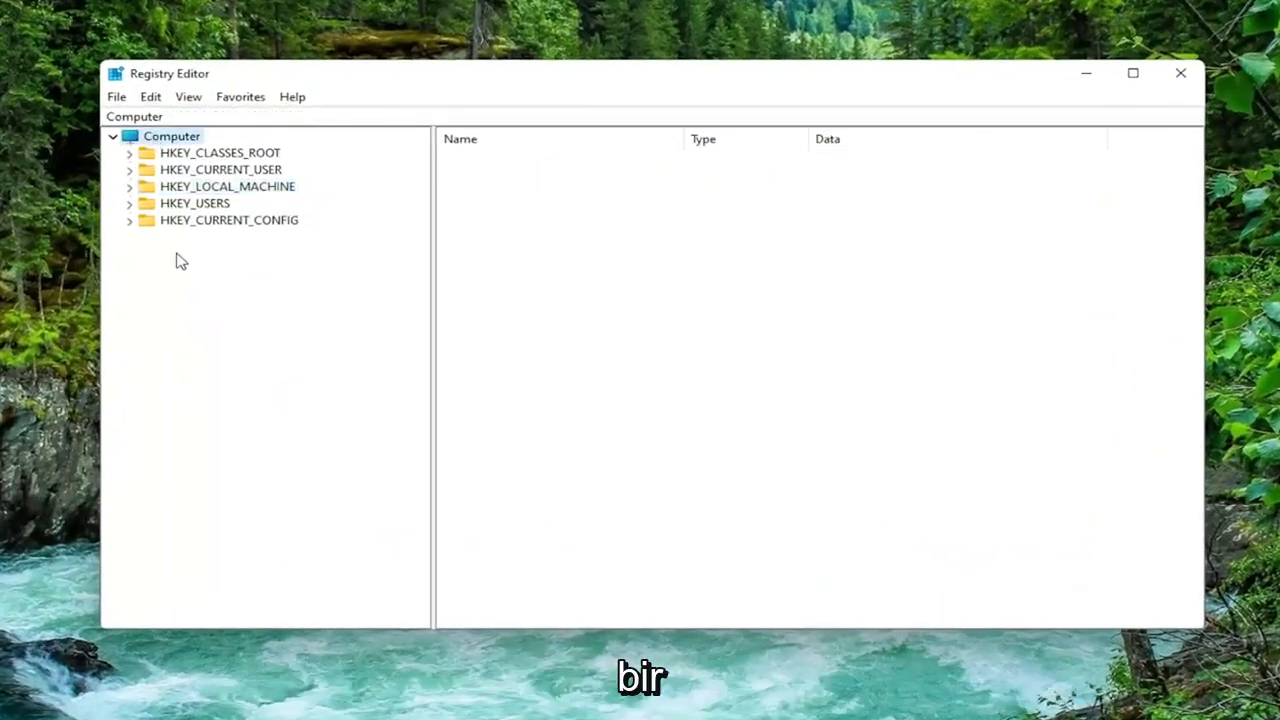
mouse_move(188, 294)
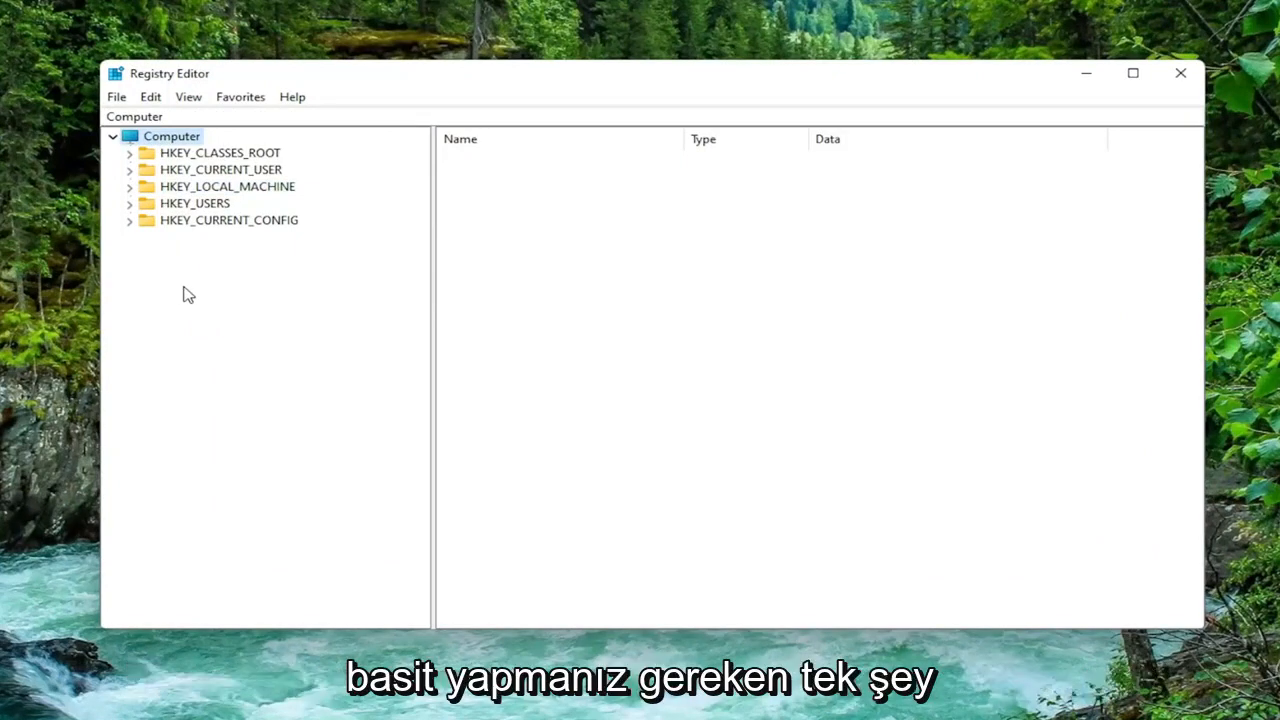
left_click(116, 96)
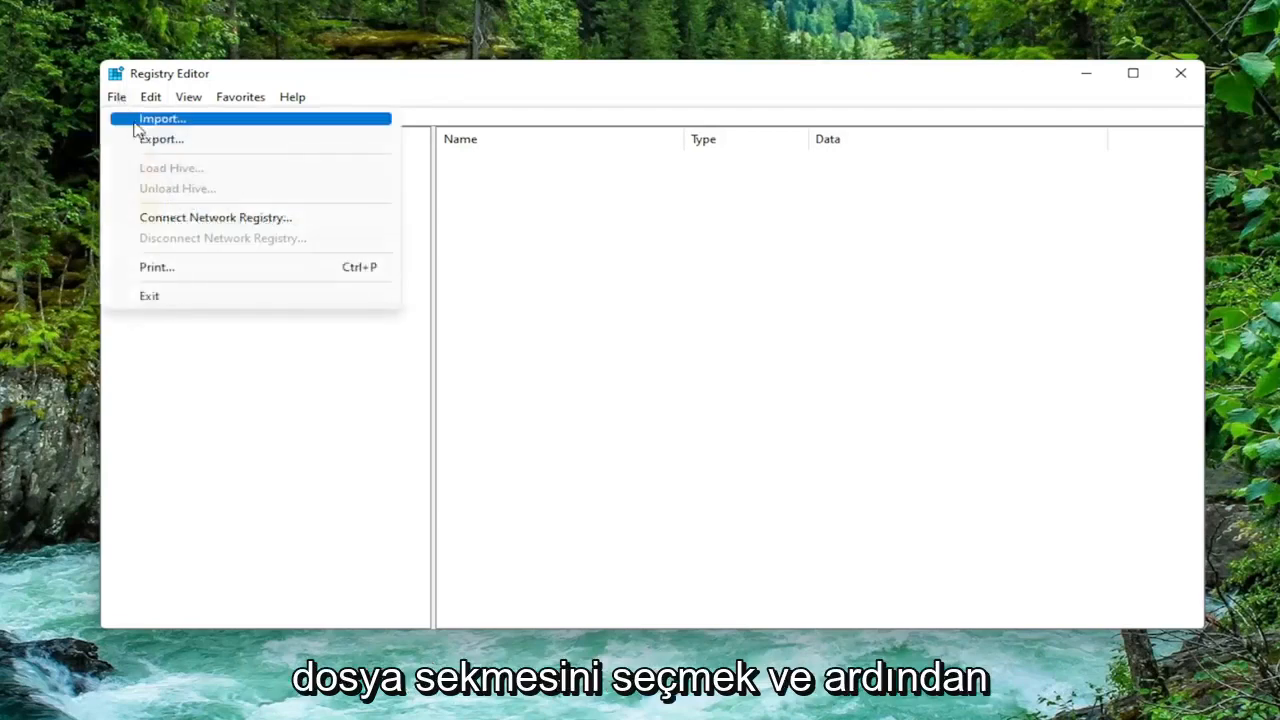
left_click(160, 140)
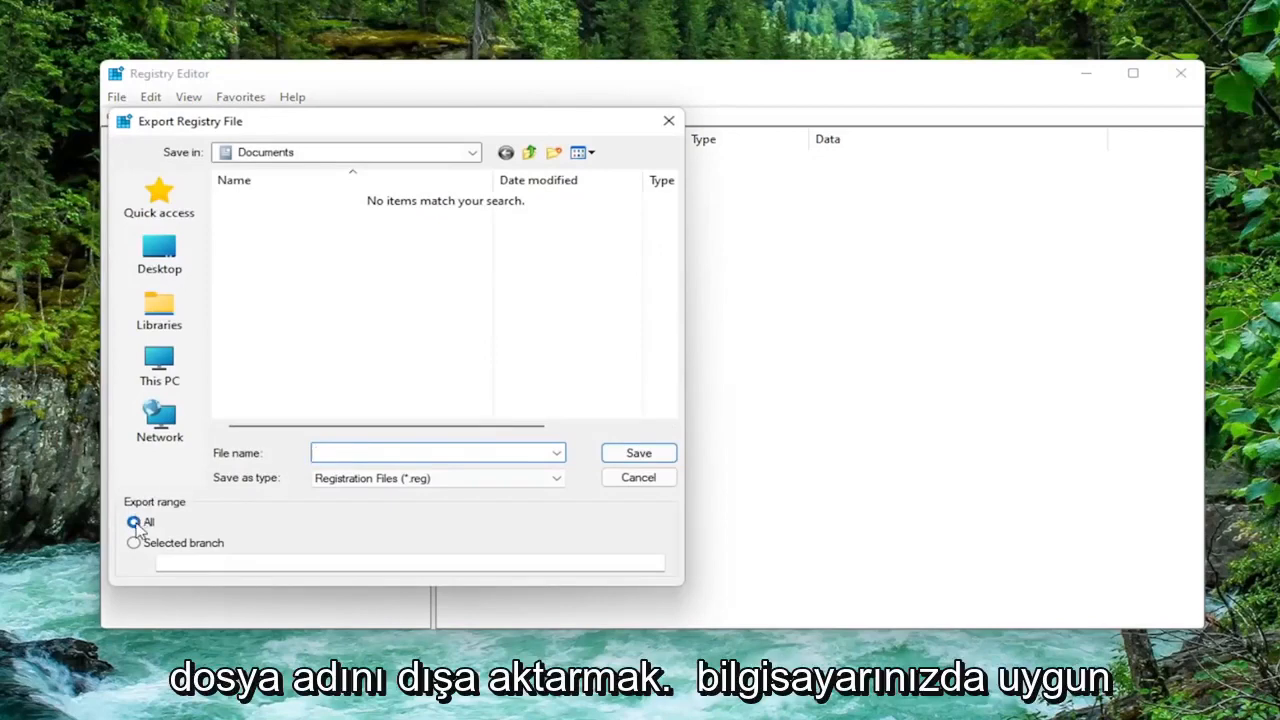
left_click(132, 522)
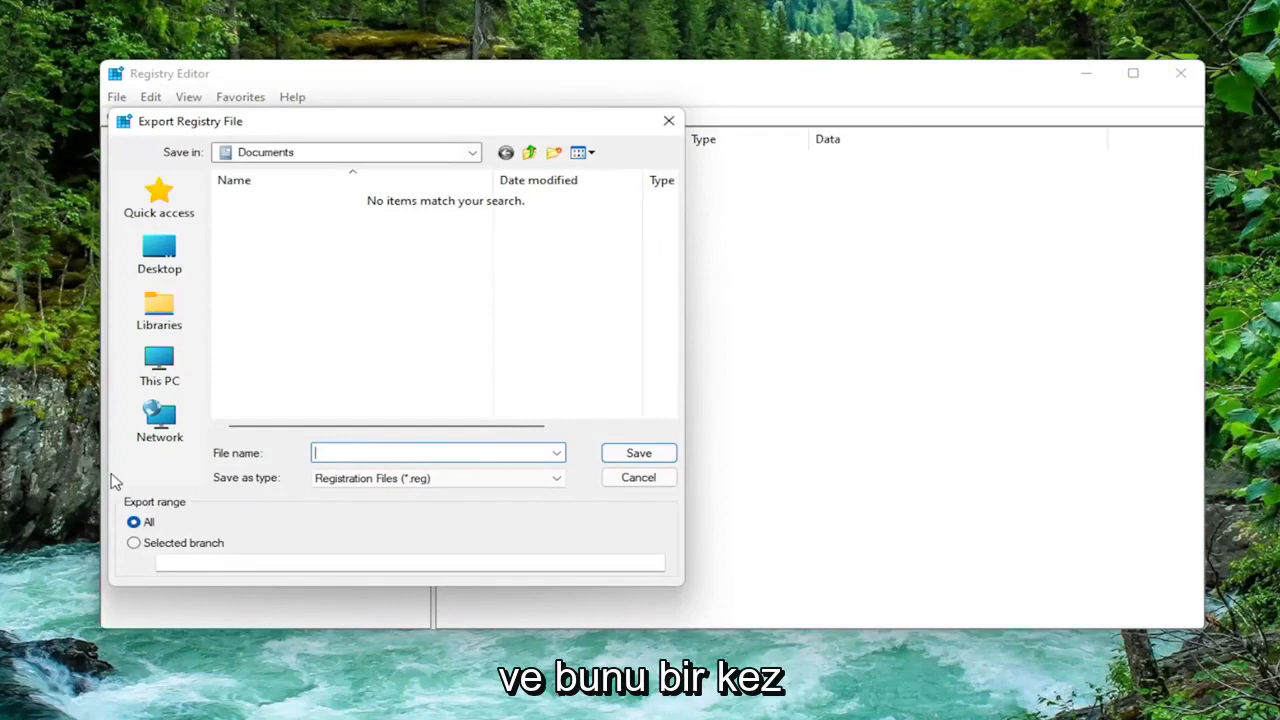
left_click(638, 476)
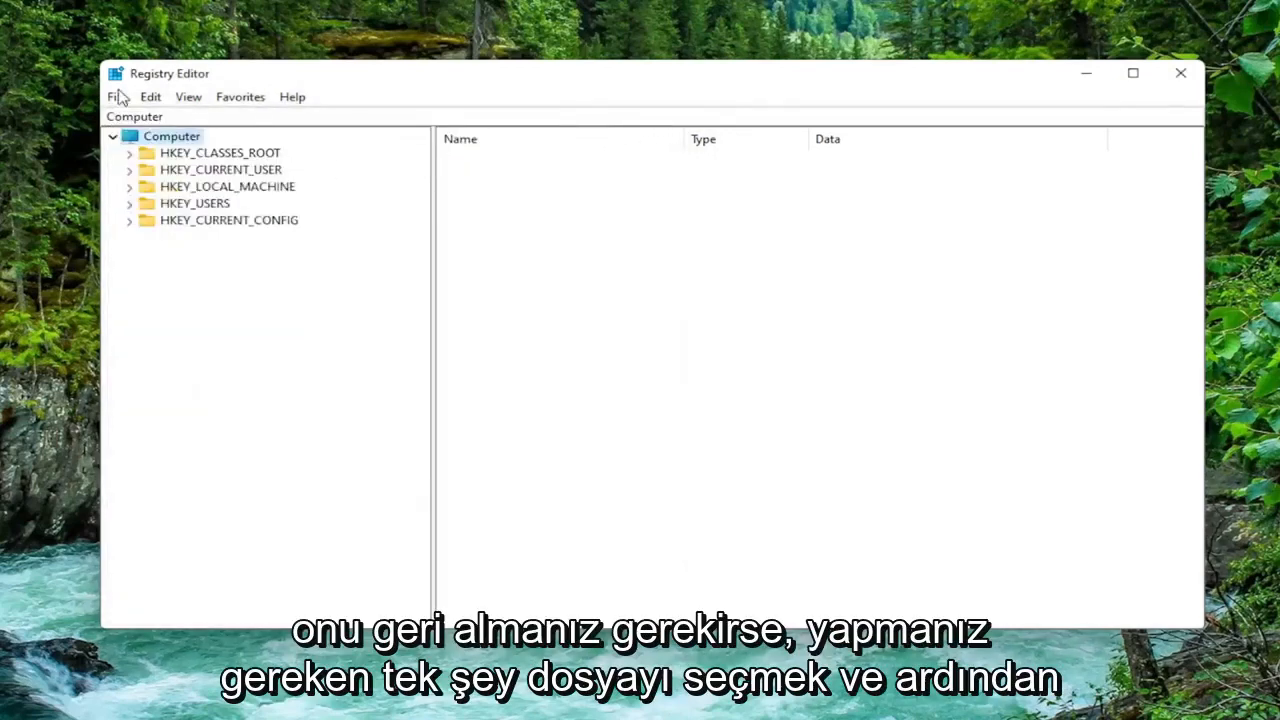
left_click(116, 96)
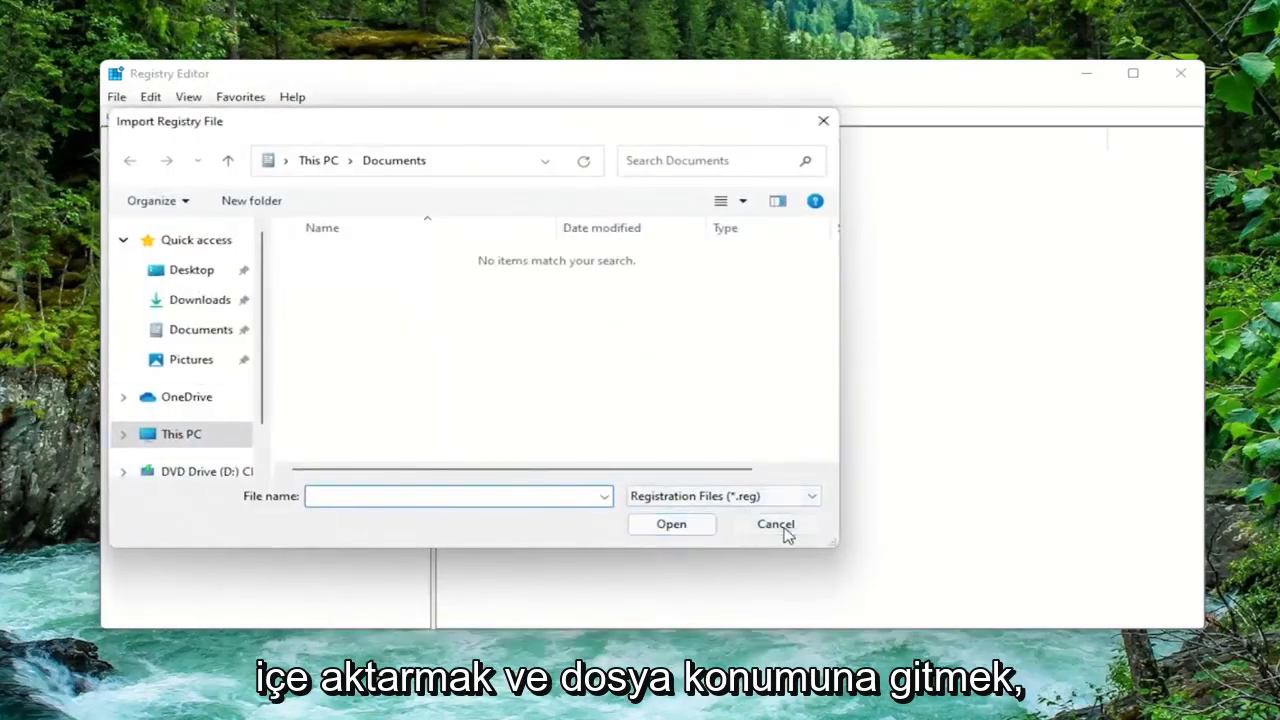
left_click(776, 524)
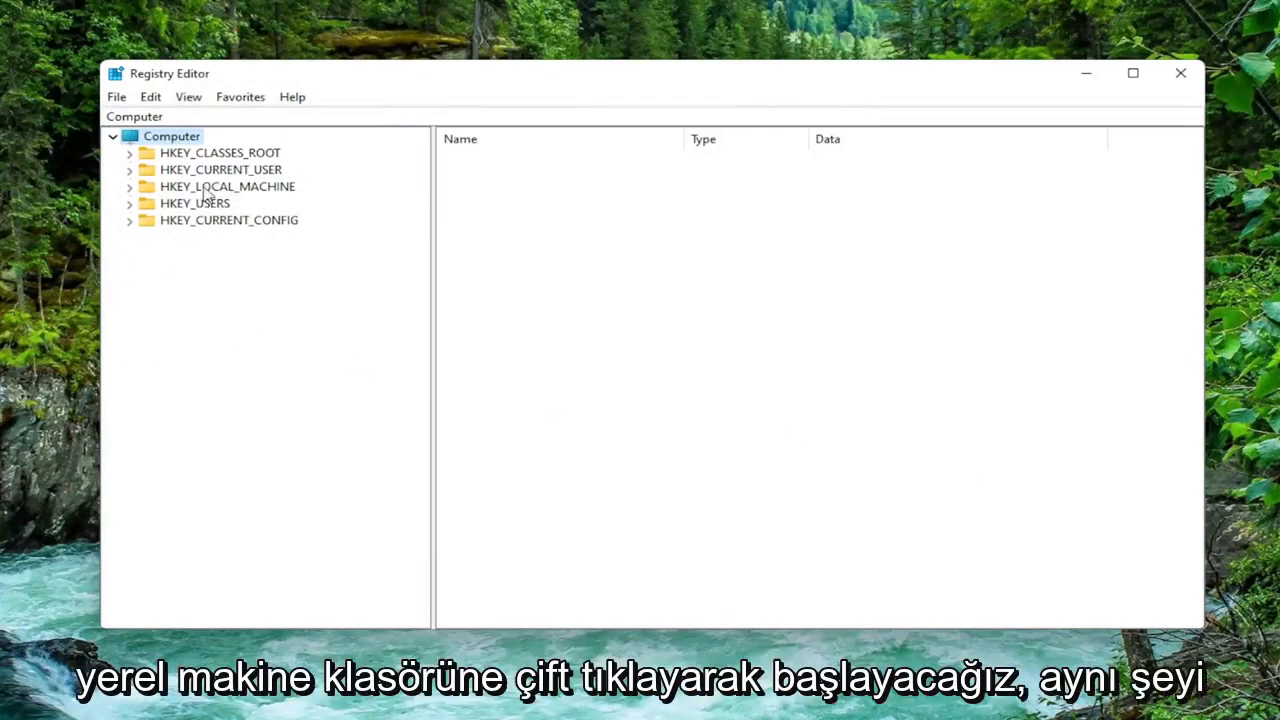
- Navigate to HKEY_LOCAL_MACHINE\SOFTWARE\Policies\Microsoft\Windows Defender to reveal DisableAntiSpyware = 1
double_click(228, 186)
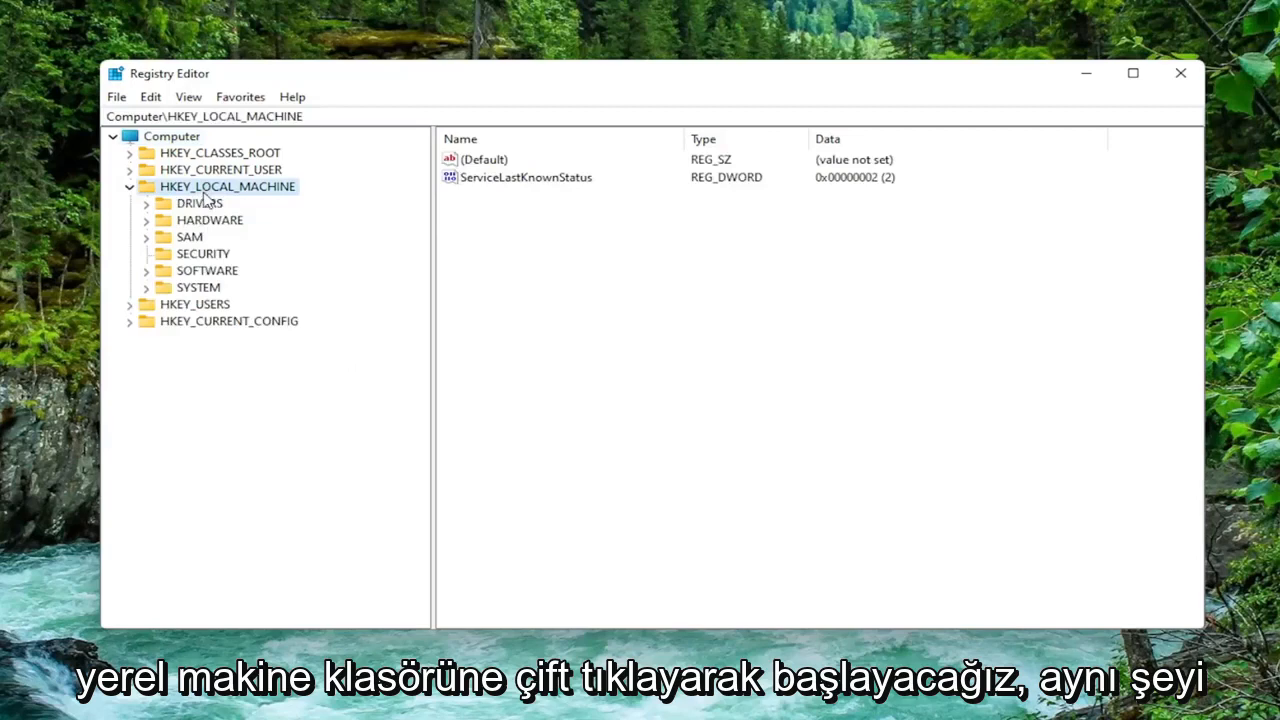
mouse_move(196, 276)
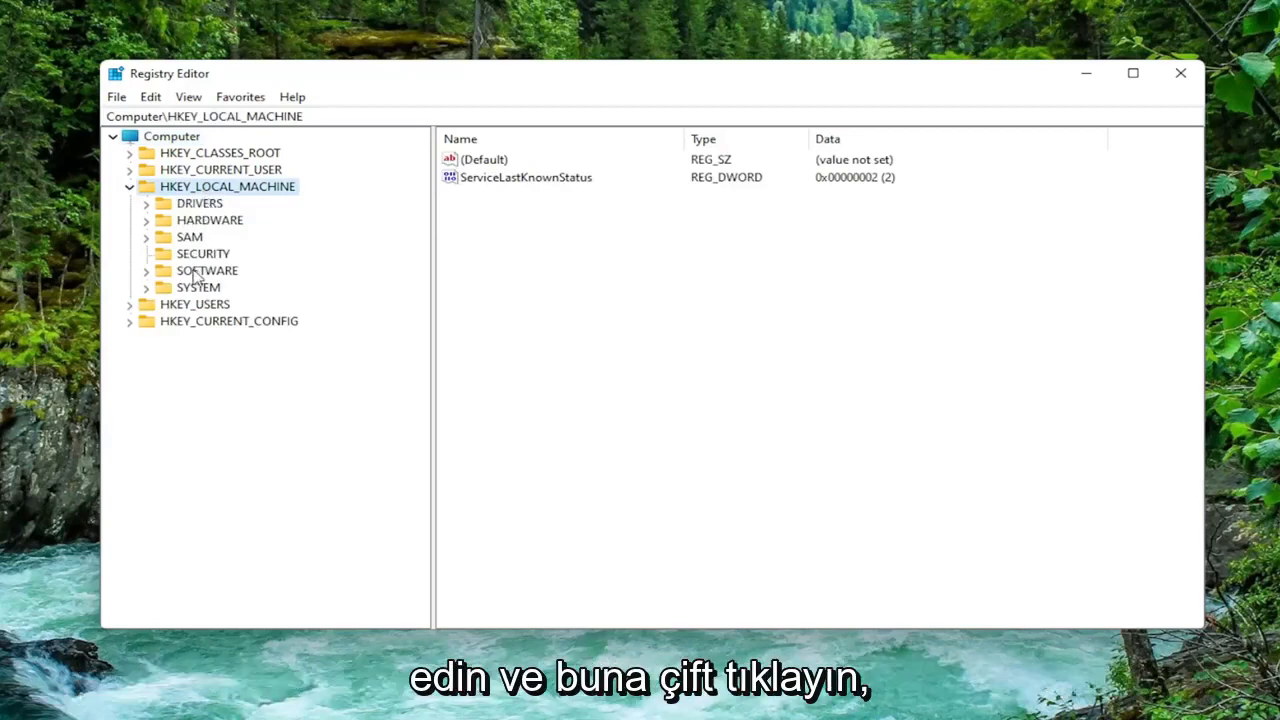
double_click(208, 270)
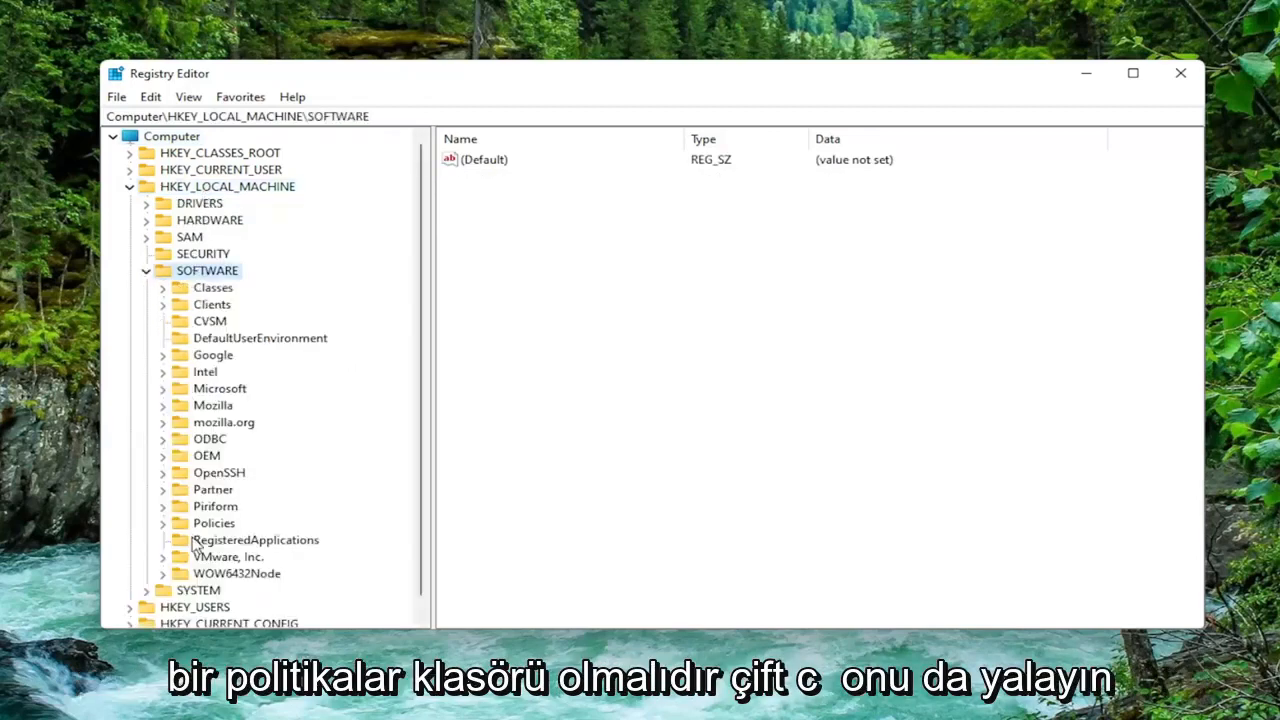
left_click(214, 524)
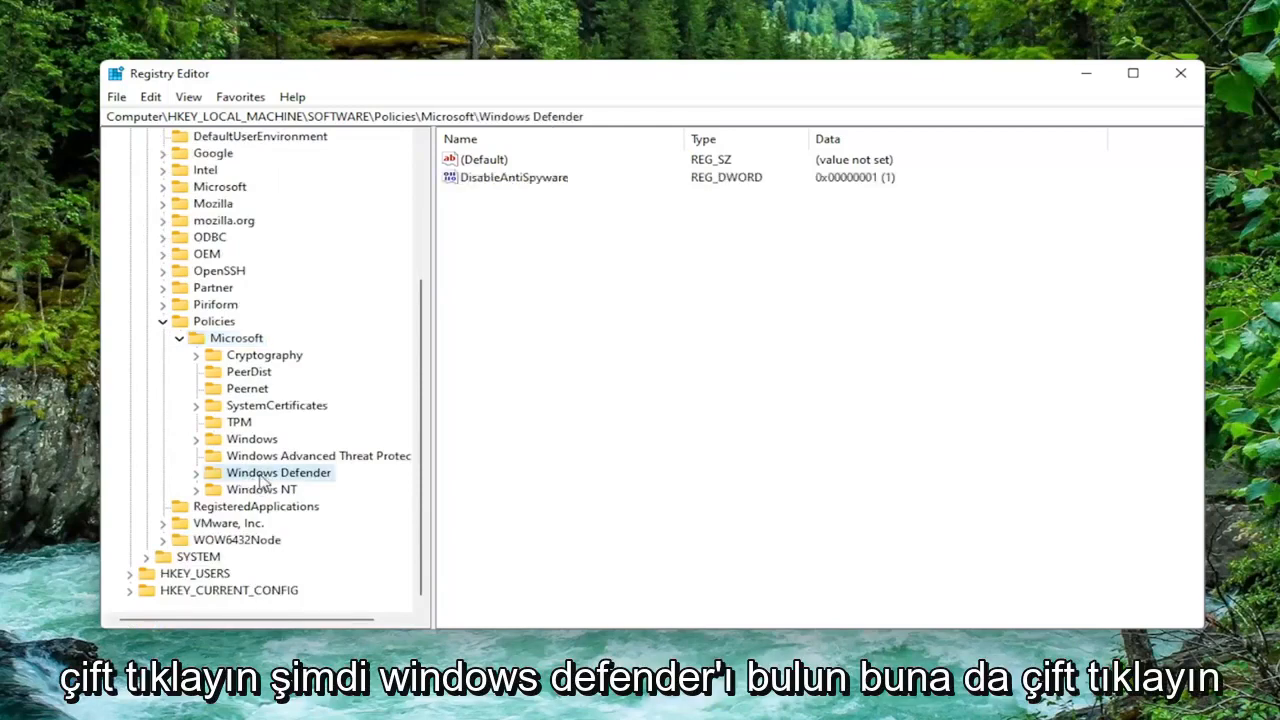
double_click(278, 472)
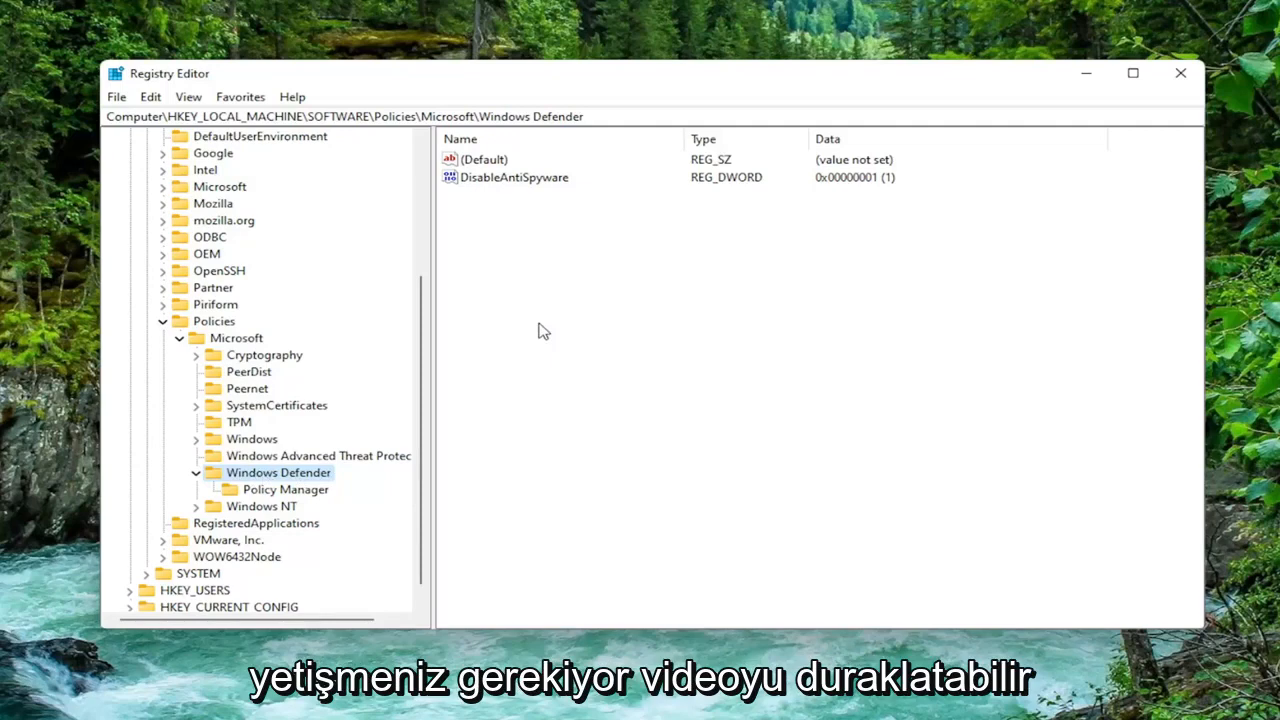
mouse_move(390, 22)
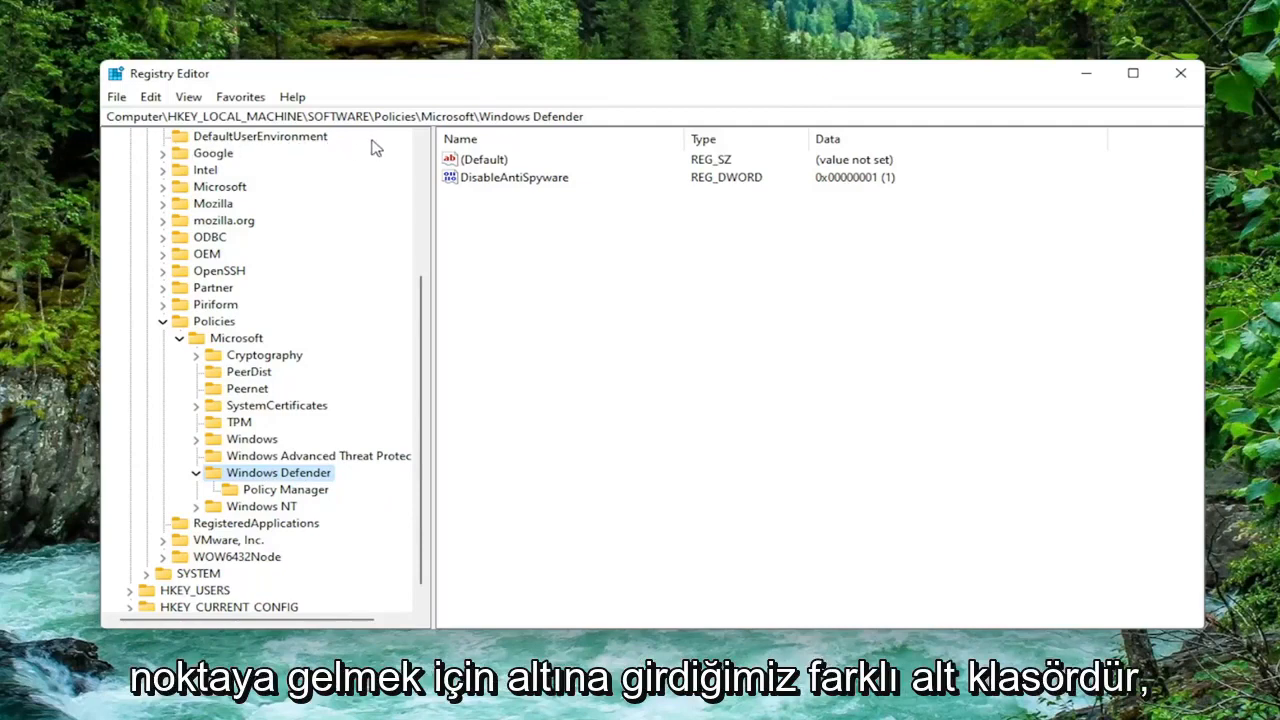
mouse_move(788, 244)
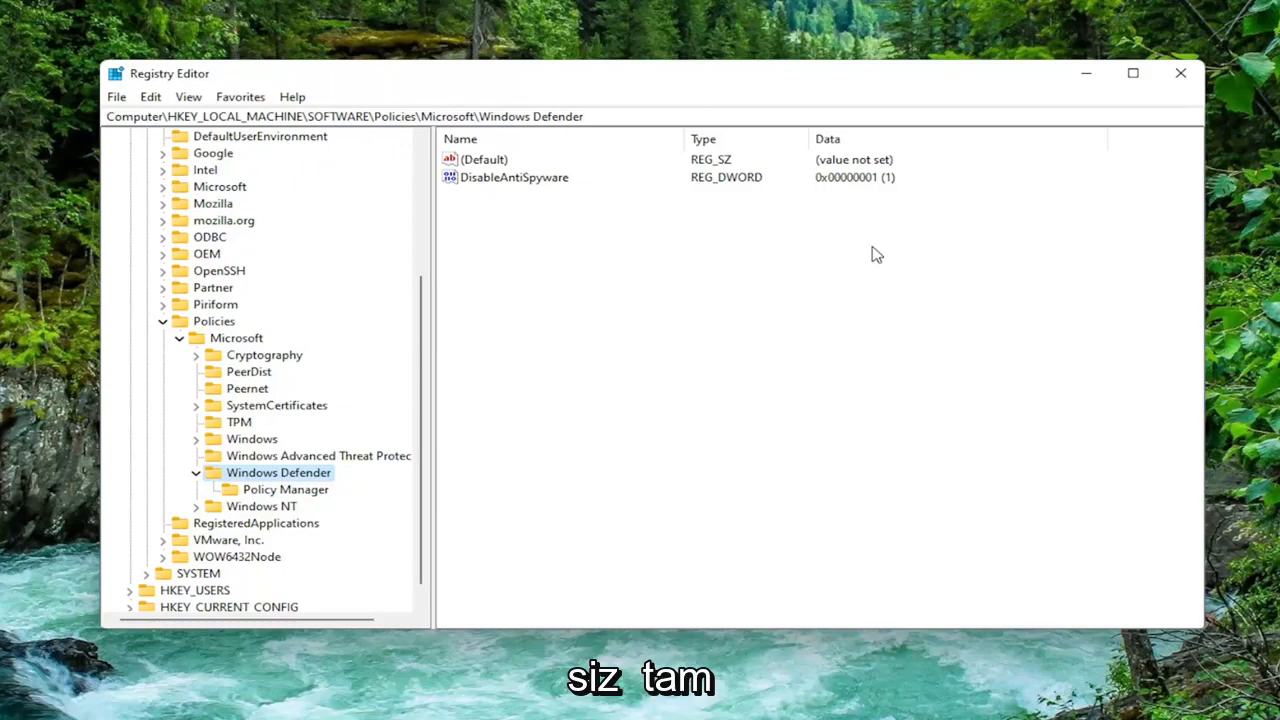
mouse_move(584, 240)
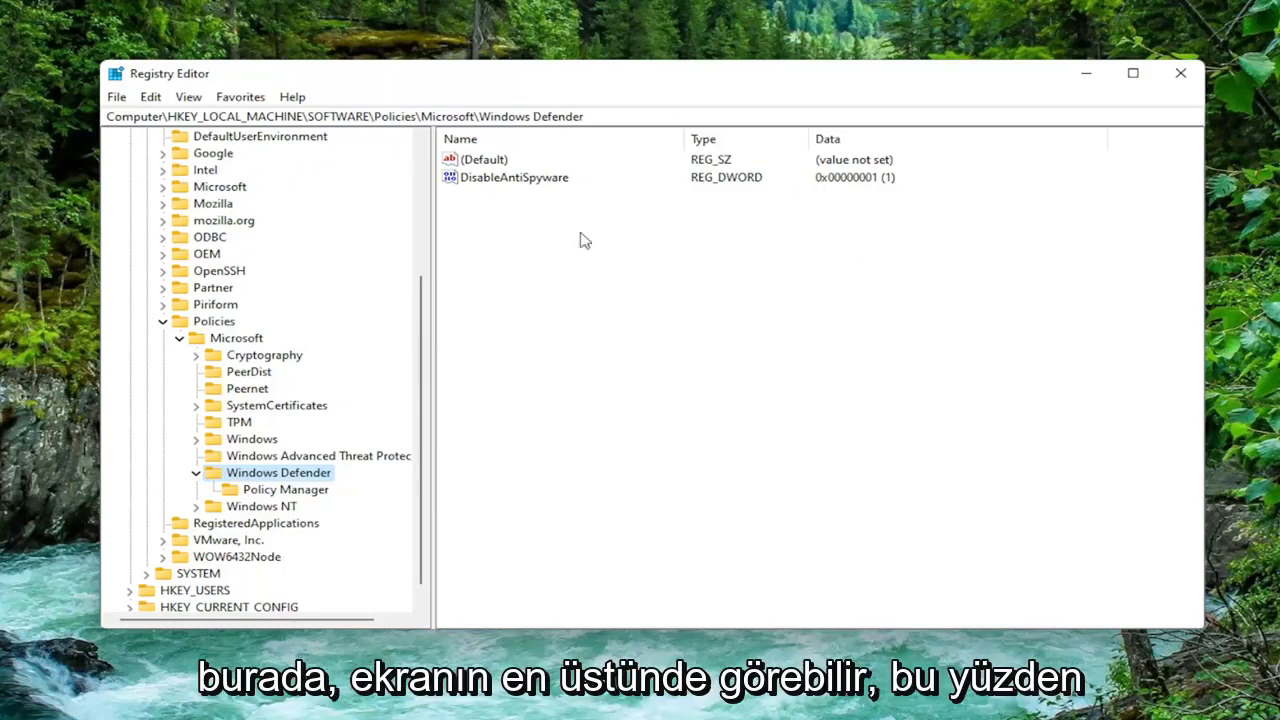
mouse_move(578, 360)
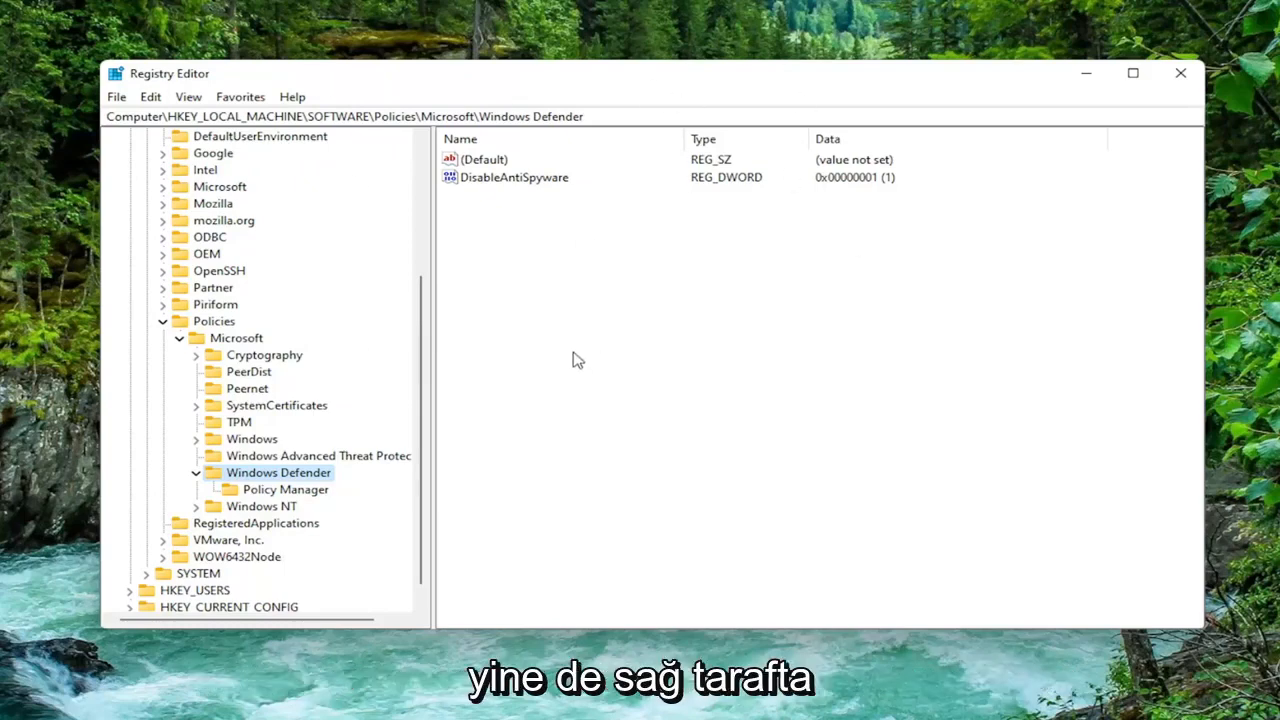
mouse_move(576, 300)
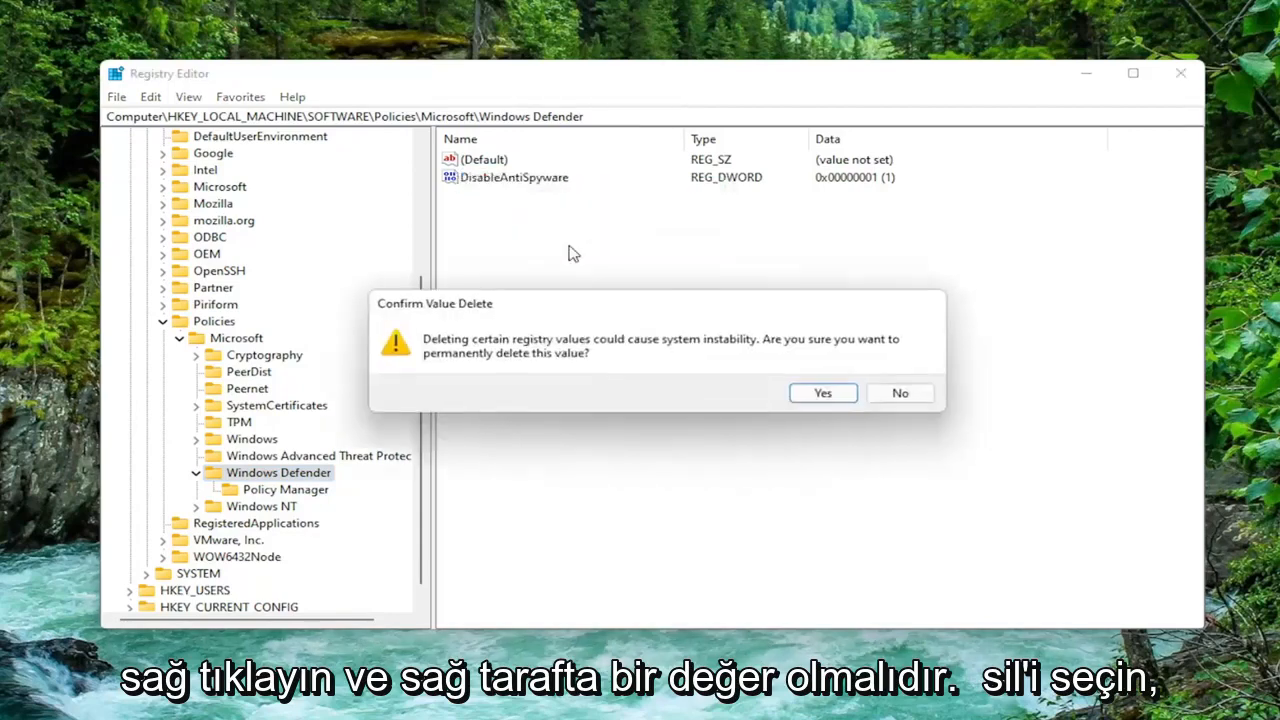
mouse_move(448, 362)
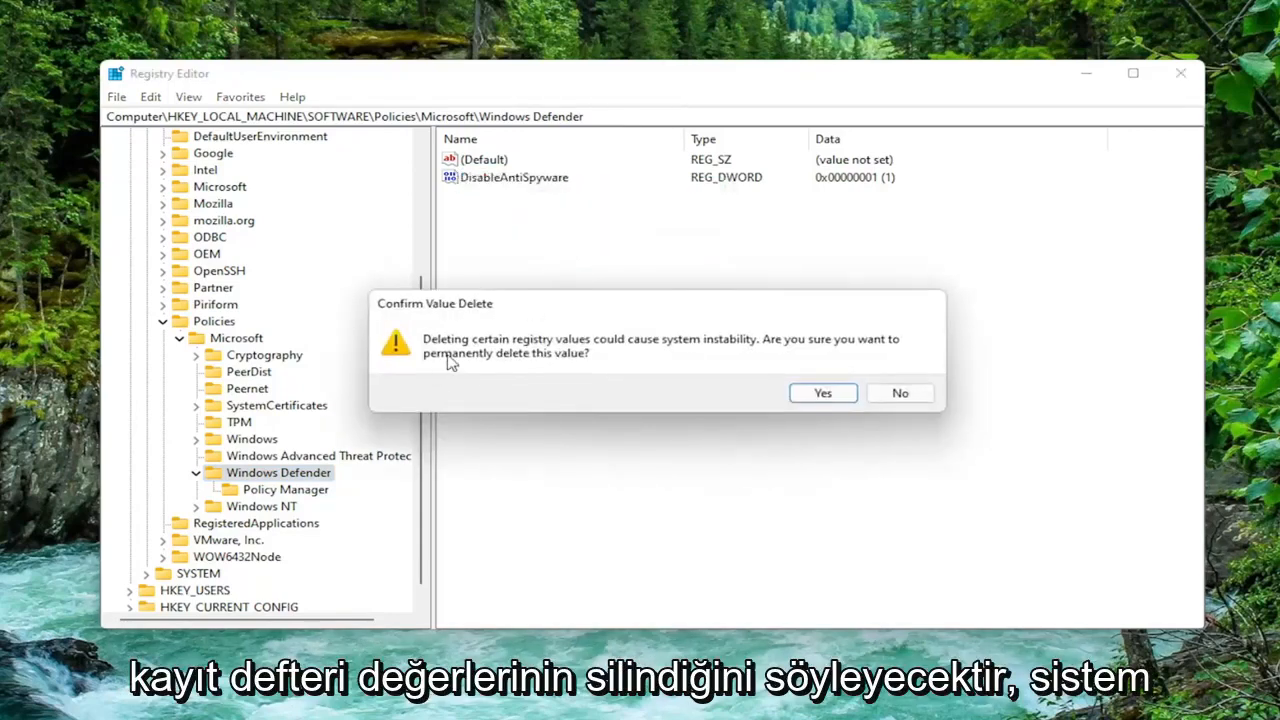
mouse_move(700, 360)
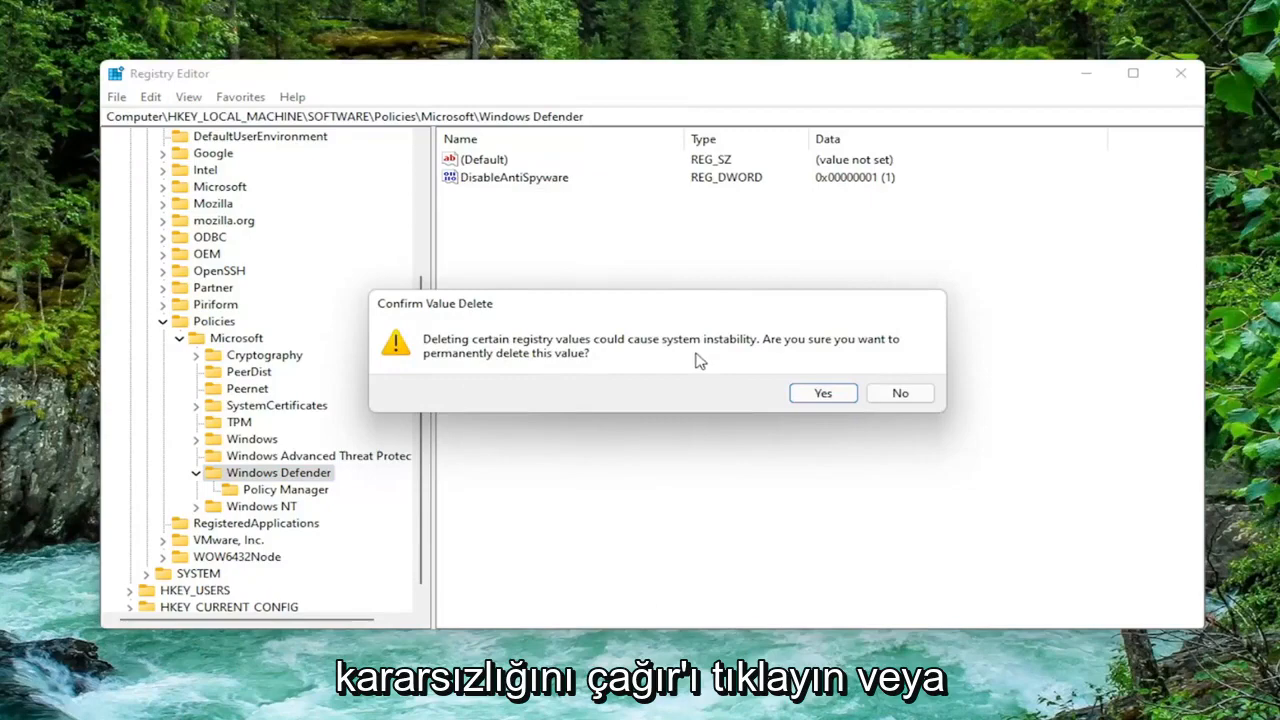
- Confirm deletion of the DisableAntiSpyware value from the Windows Defender policies key
left_click(822, 392)
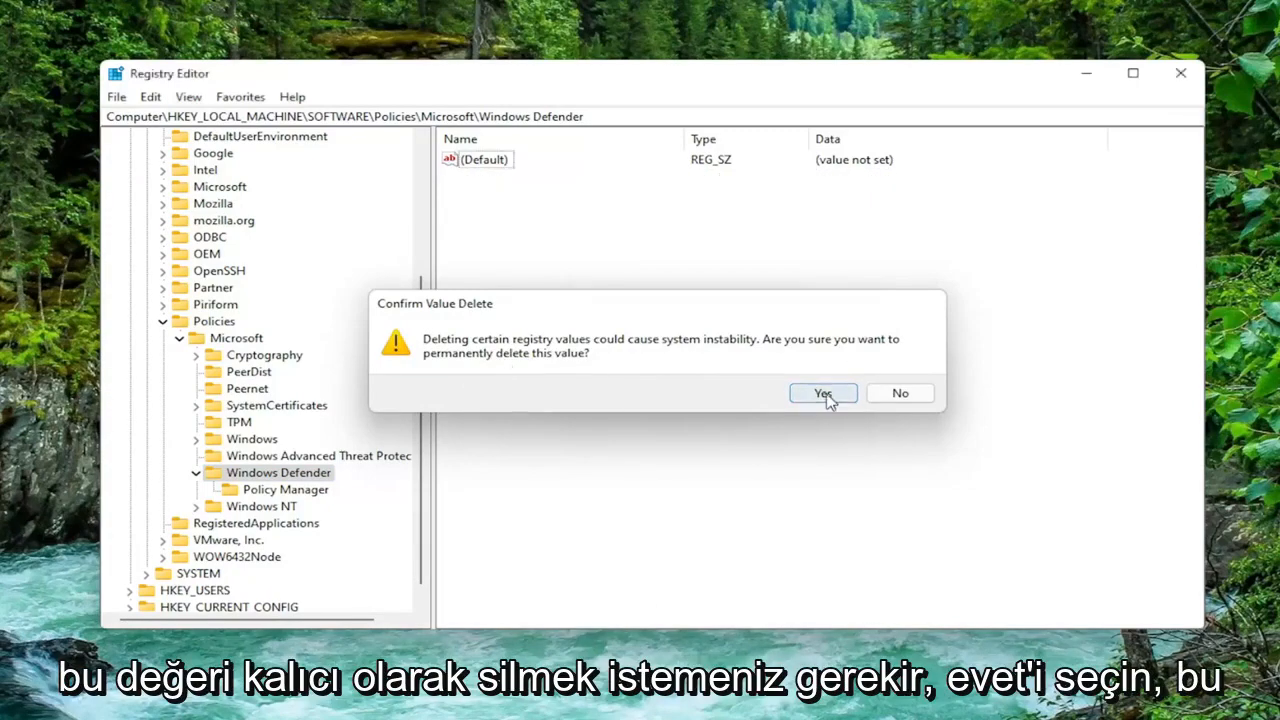
left_click(822, 392)
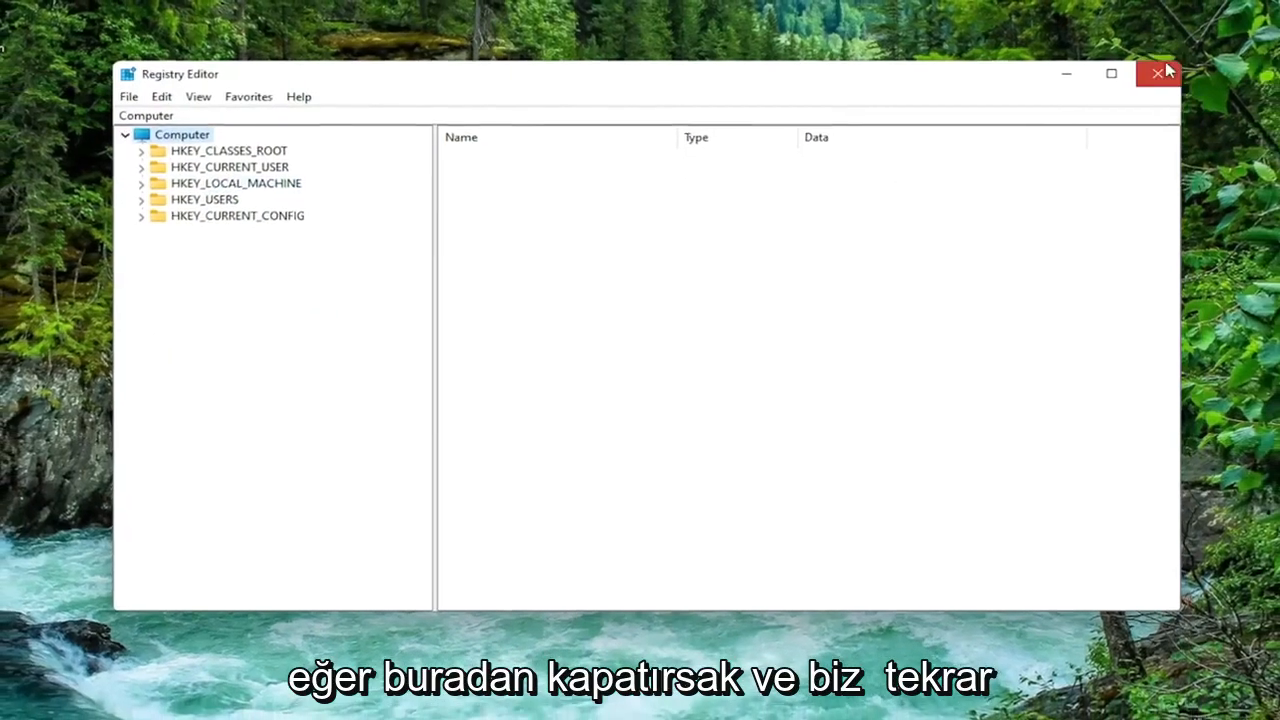
- Close Registry Editor and restart the PC to apply the change
left_click(1158, 72)
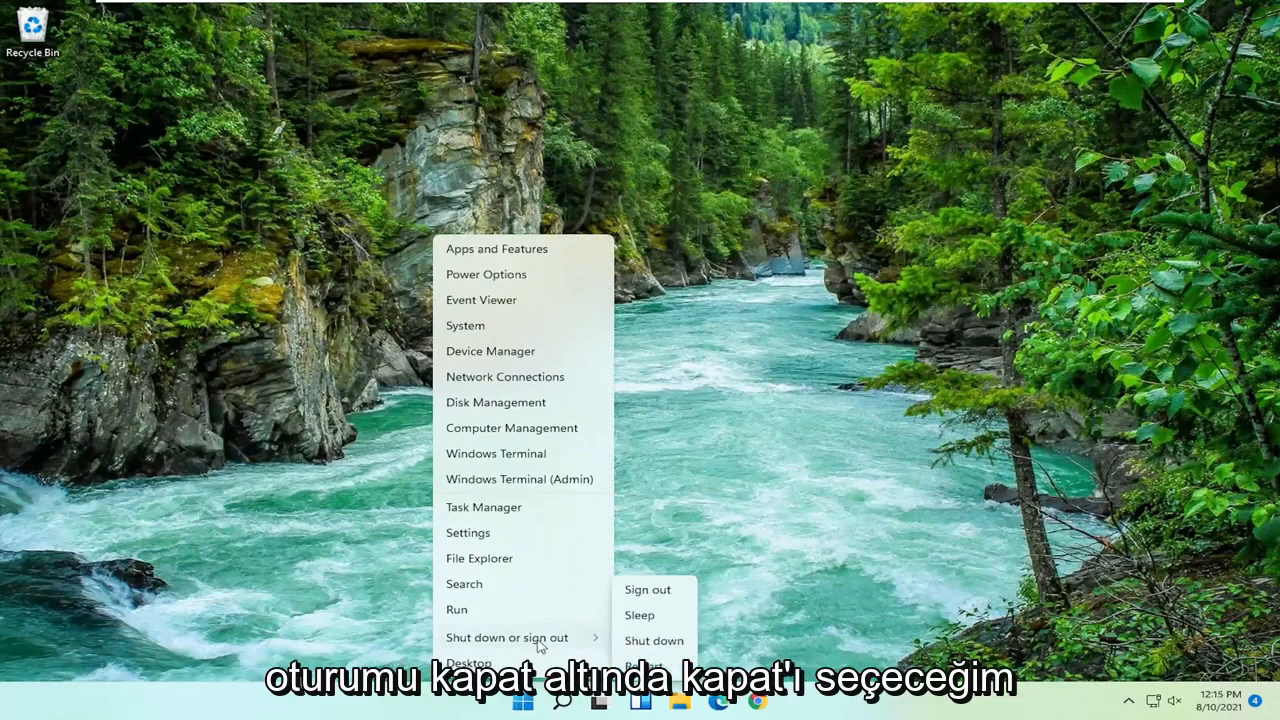
left_click(646, 662)
type("w")
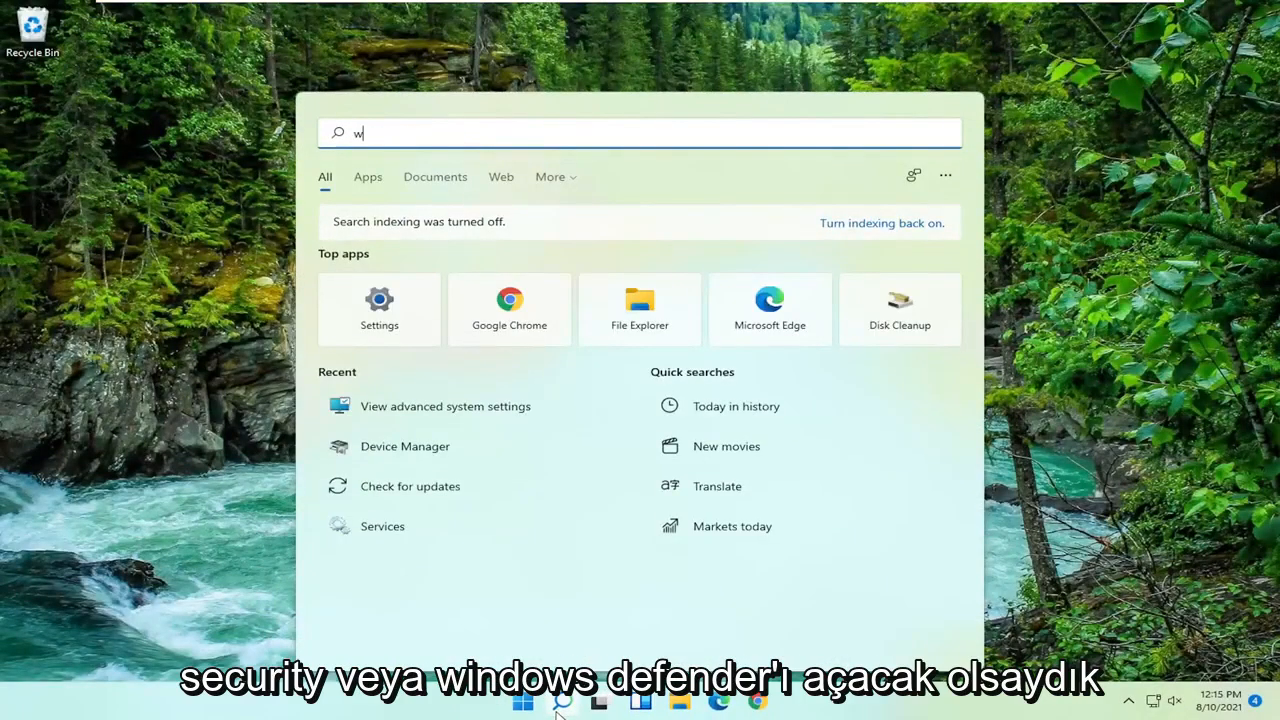
- Search for 'windows security', launch the app and go to Virus & threat protection
type("indows security")
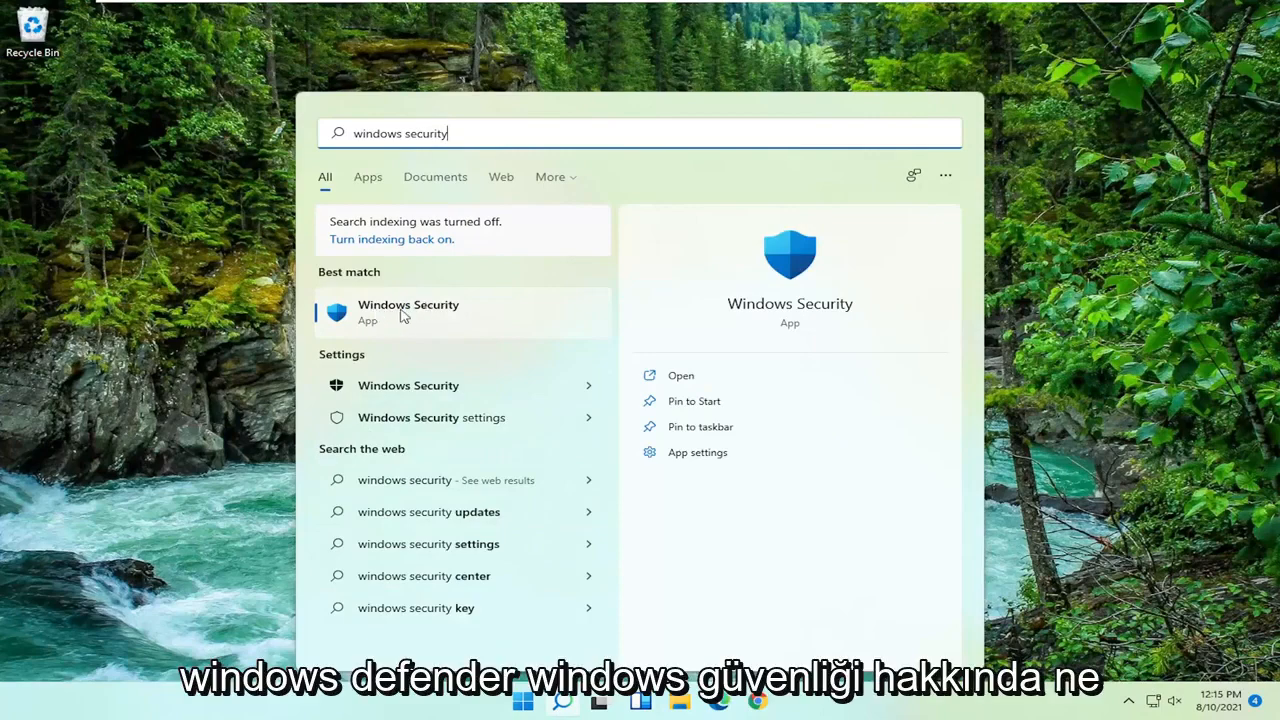
left_click(408, 312)
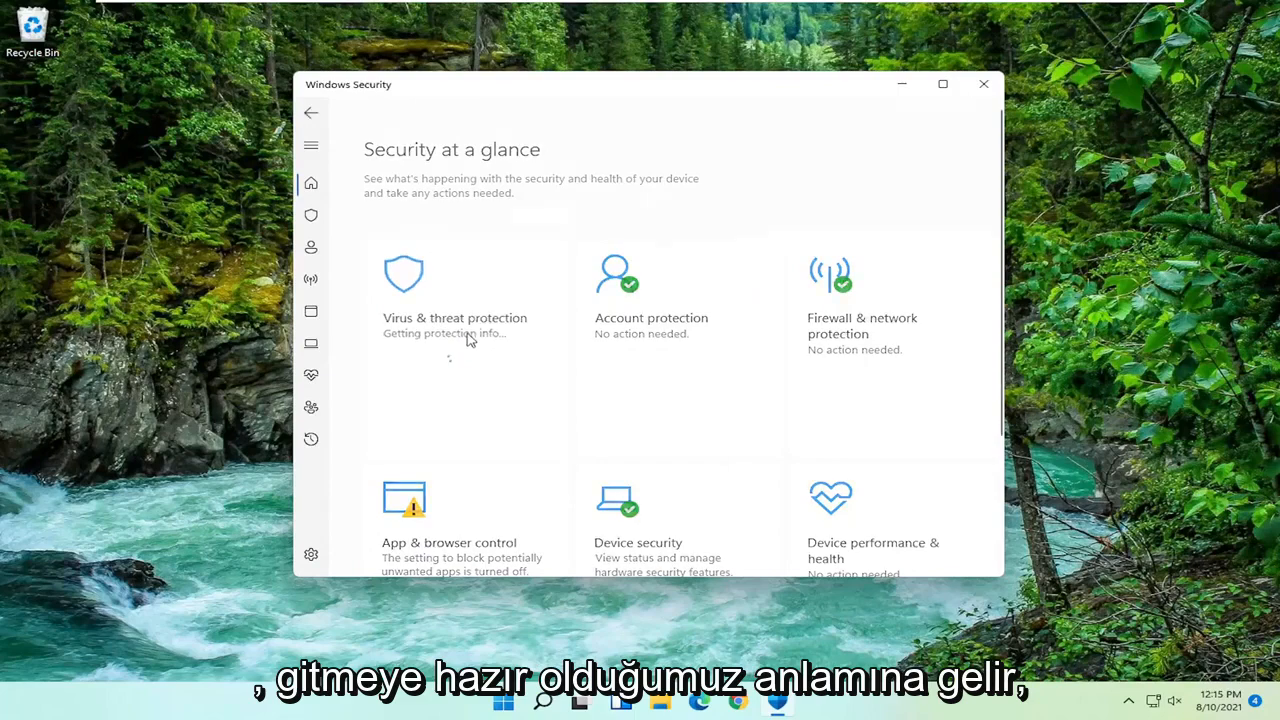
left_click(454, 300)
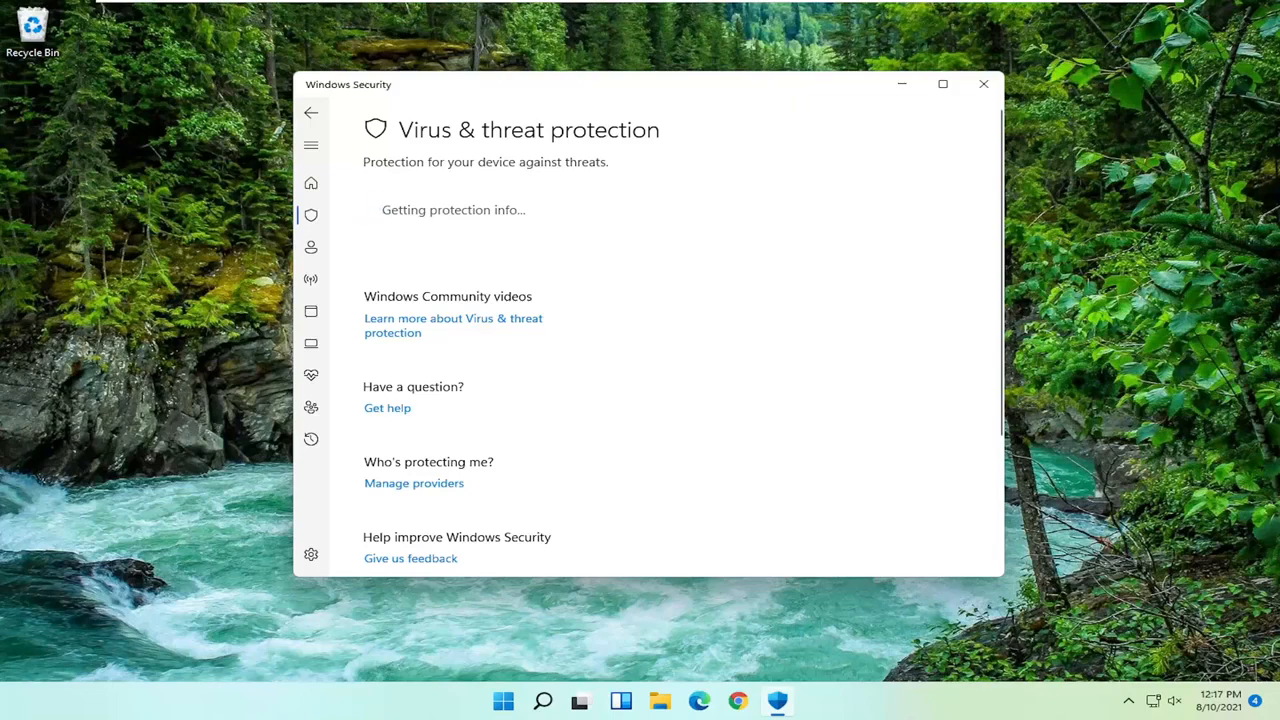
- Return to Security at a glance and close Windows Security
left_click(312, 184)
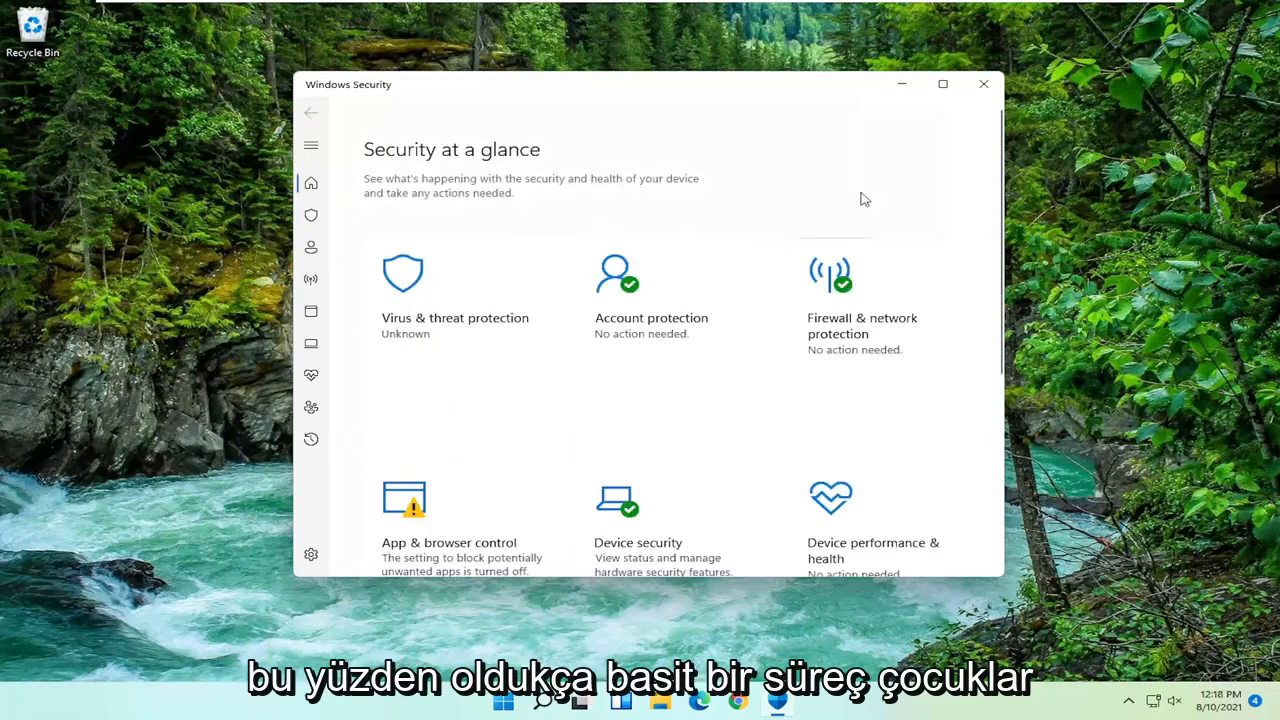
left_click(982, 84)
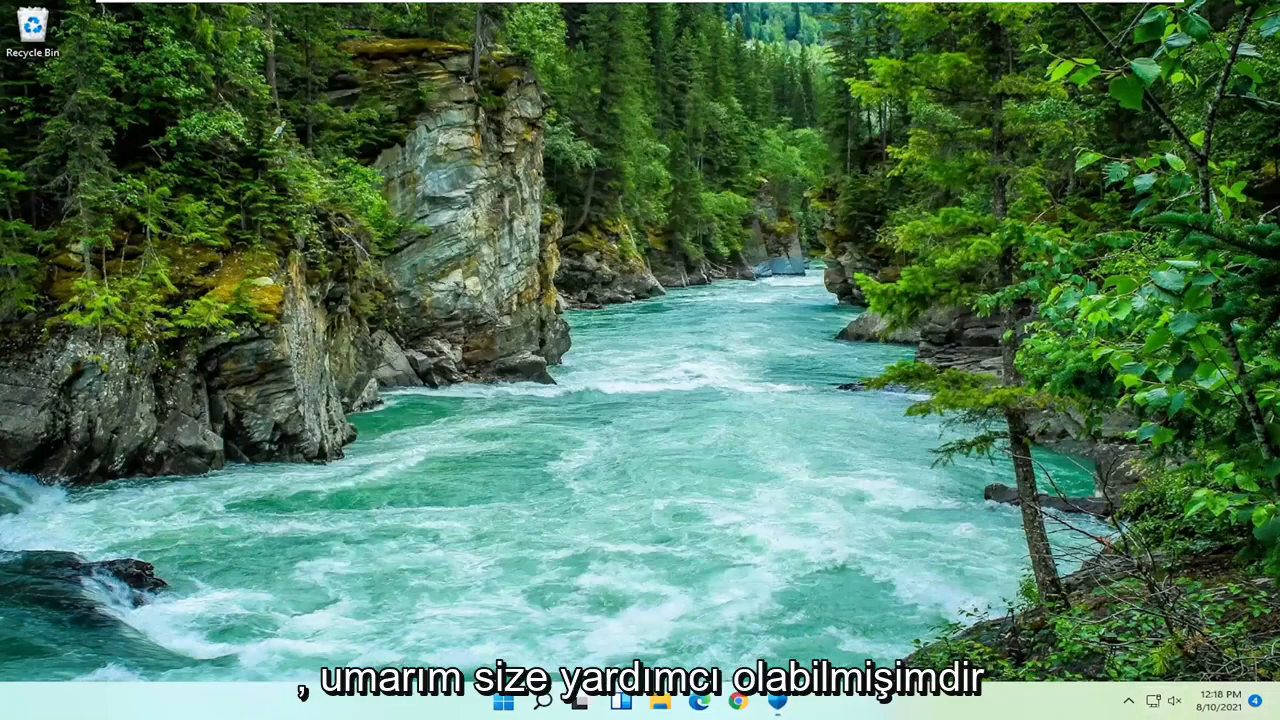